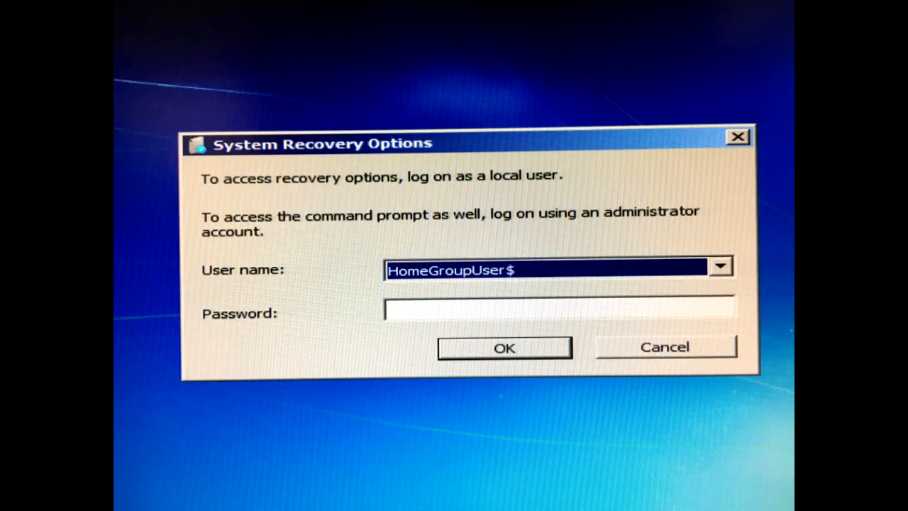
Step: Log on with the local user account to reach the System Recovery options
{"action": "left_click", "coordinate": [503, 347]}
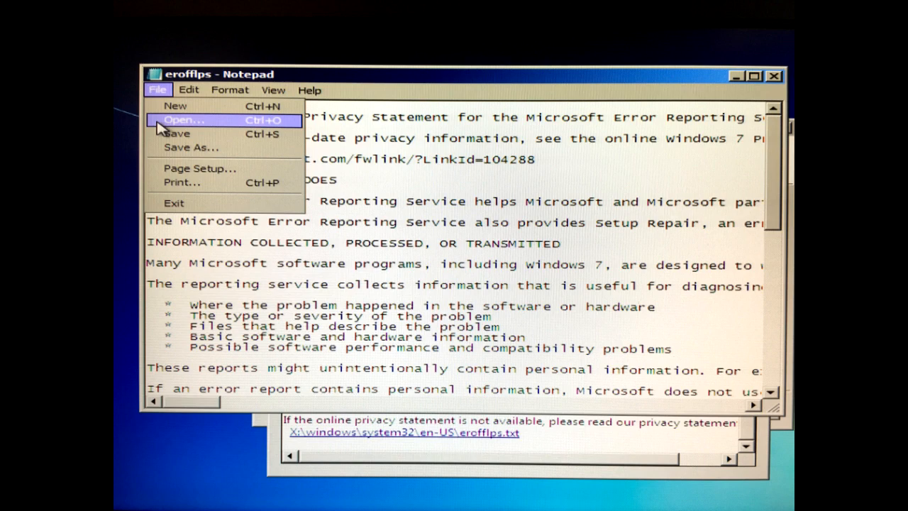
Step: Open Notepad's Open dialog and show the folders on Local Disk (D:)
{"action": "left_click", "coordinate": [183, 119]}
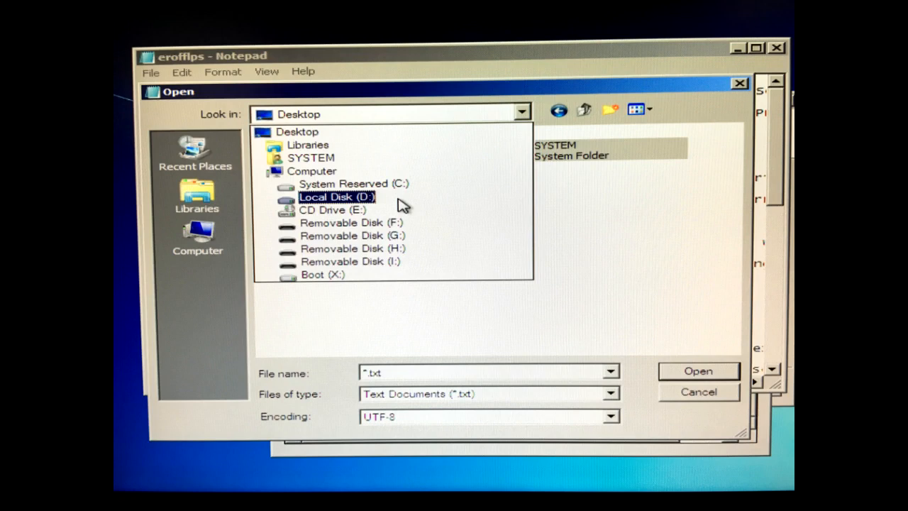
{"action": "double_click", "coordinate": [337, 197]}
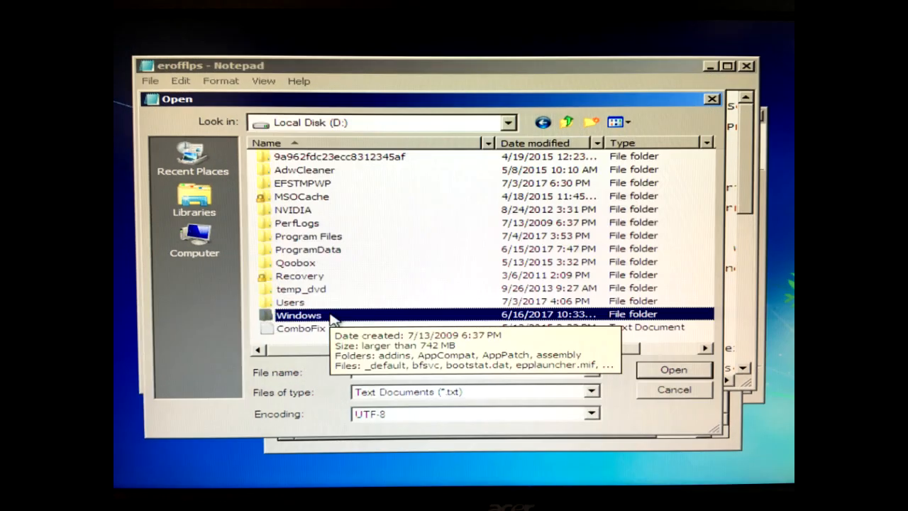